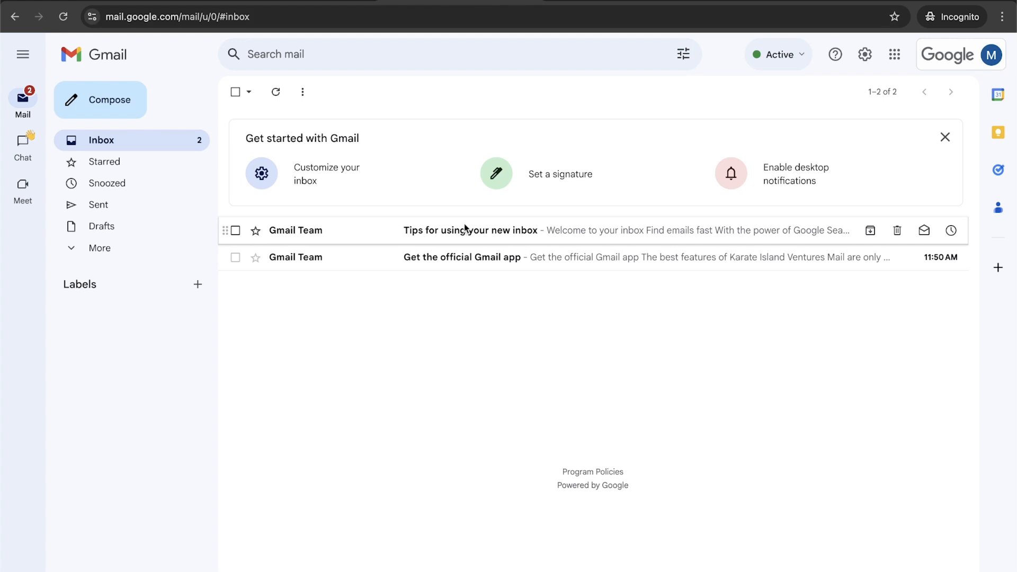
mouse_move(469, 289)
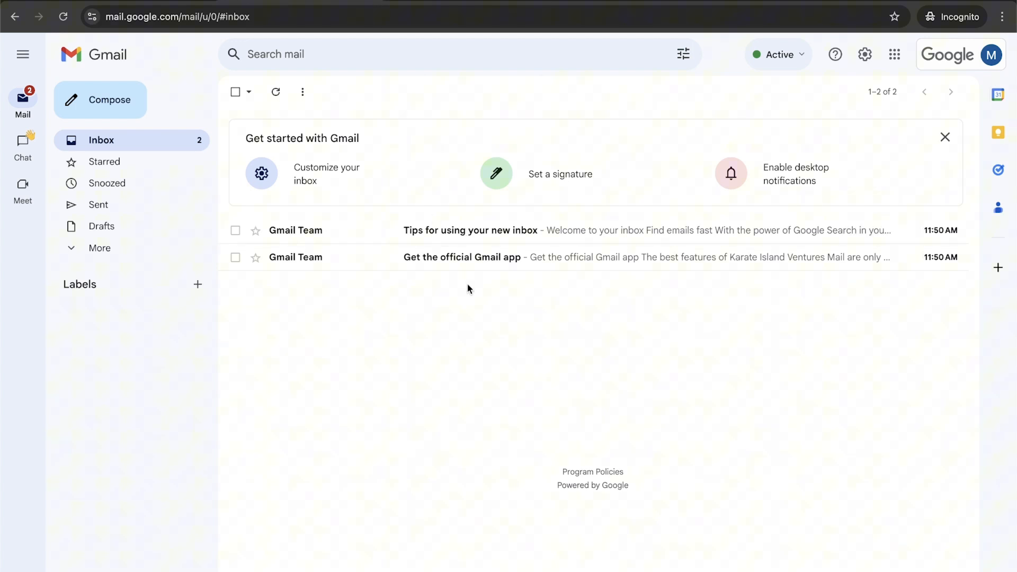
mouse_move(612, 380)
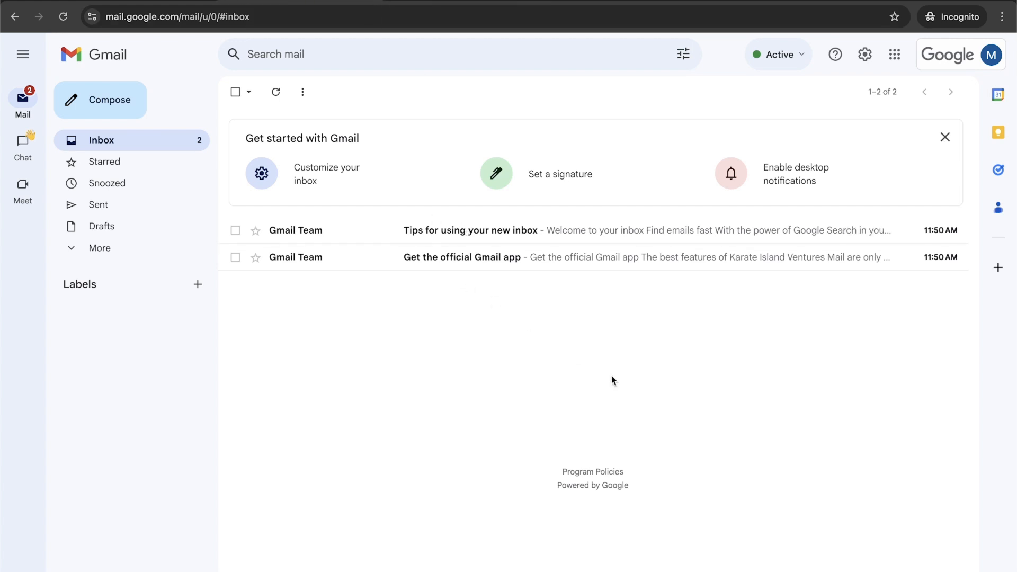
- Bring up the account panel from the Gmail profile avatar
click(991, 54)
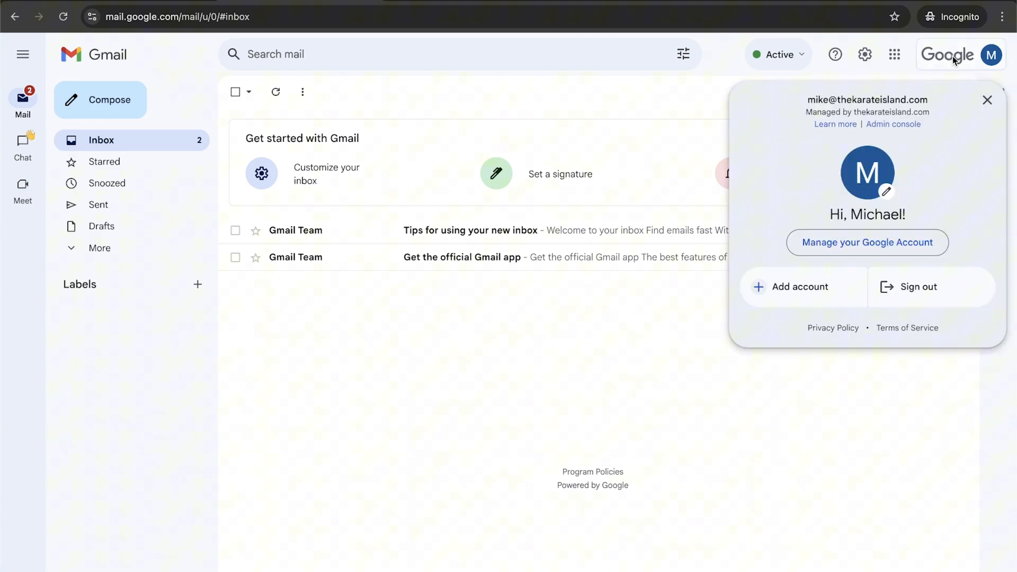
- Go to Google Account's Security page, down to 'How you sign in to Google'
click(866, 242)
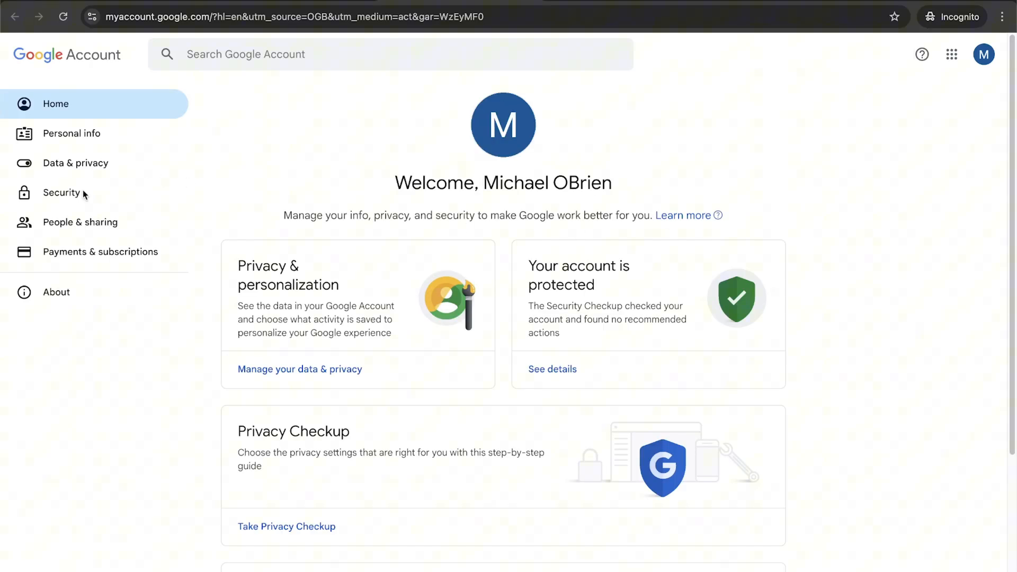
click(63, 193)
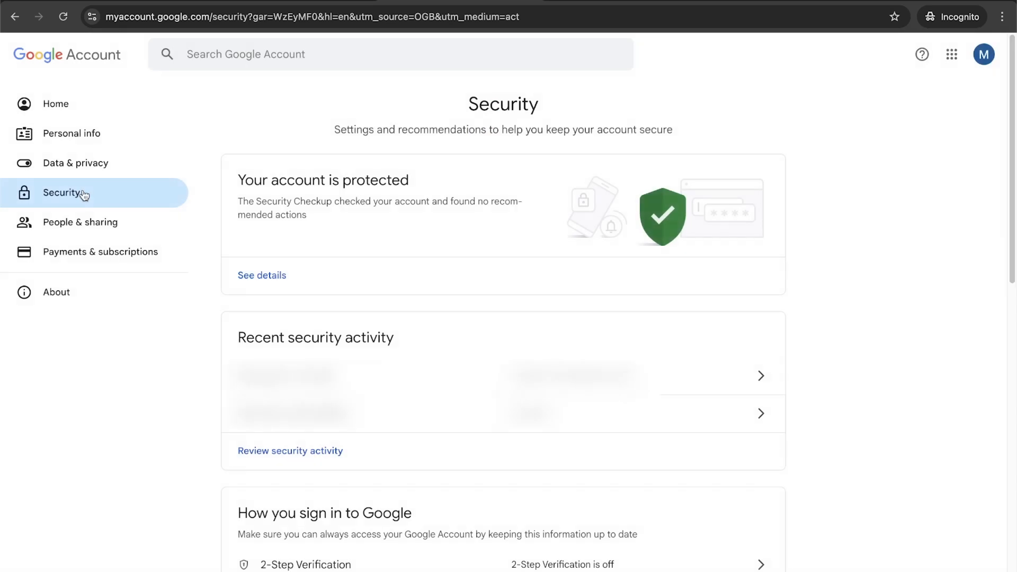
mouse_move(850, 397)
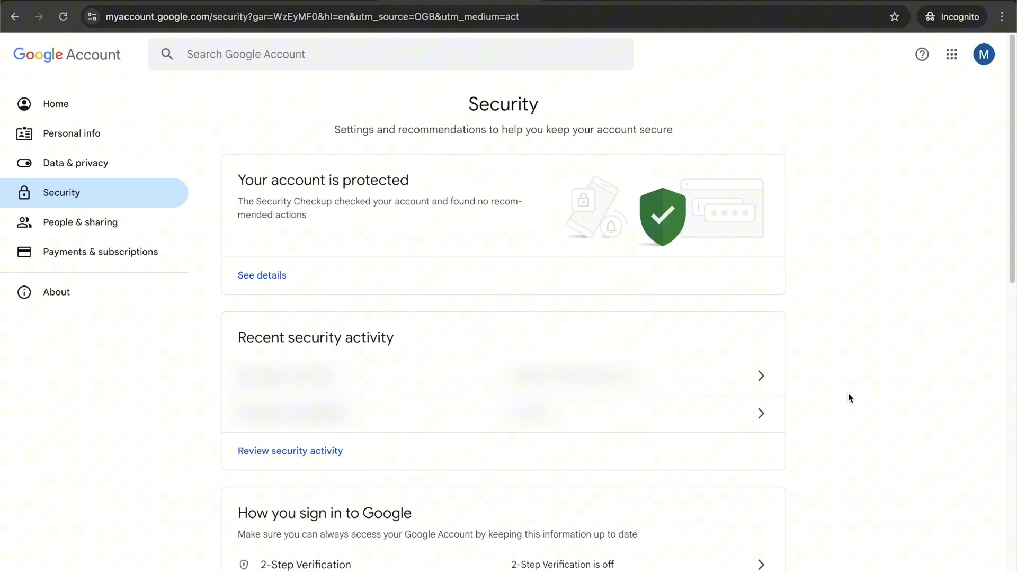
scroll(down, 3)
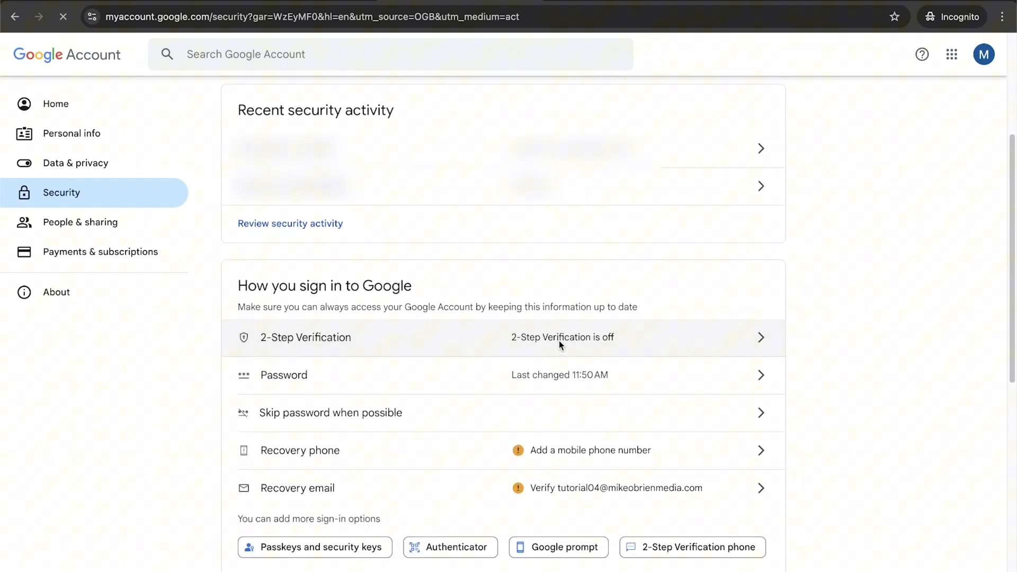
- Turn on 2-Step Verification with the phone number confirmed as the second step
click(559, 337)
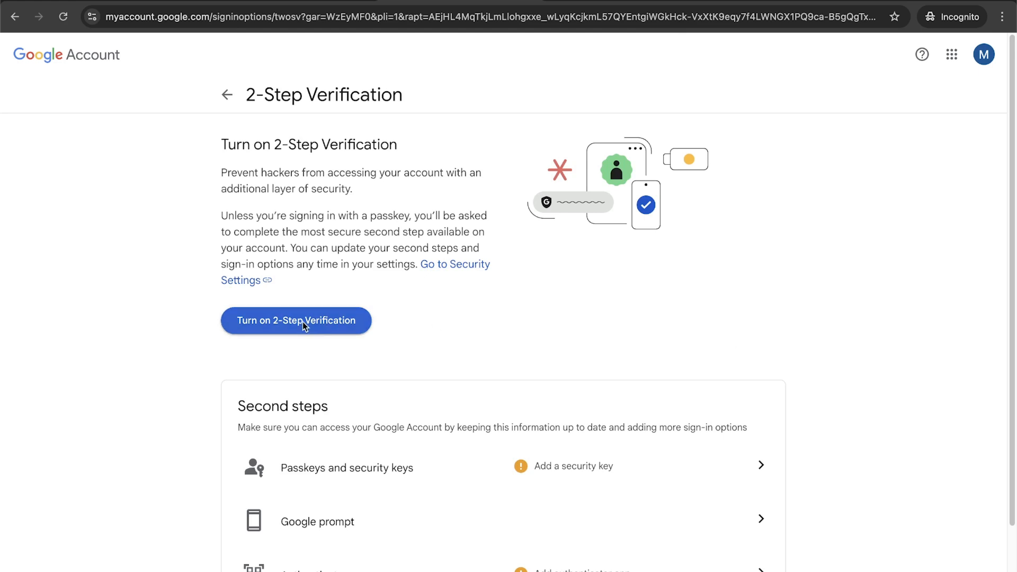
click(296, 320)
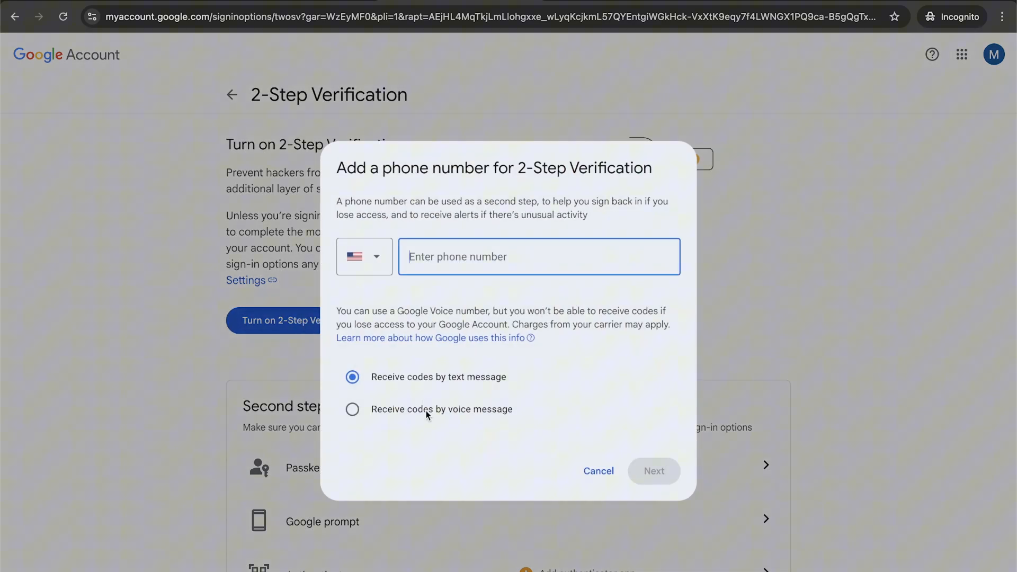
mouse_move(455, 392)
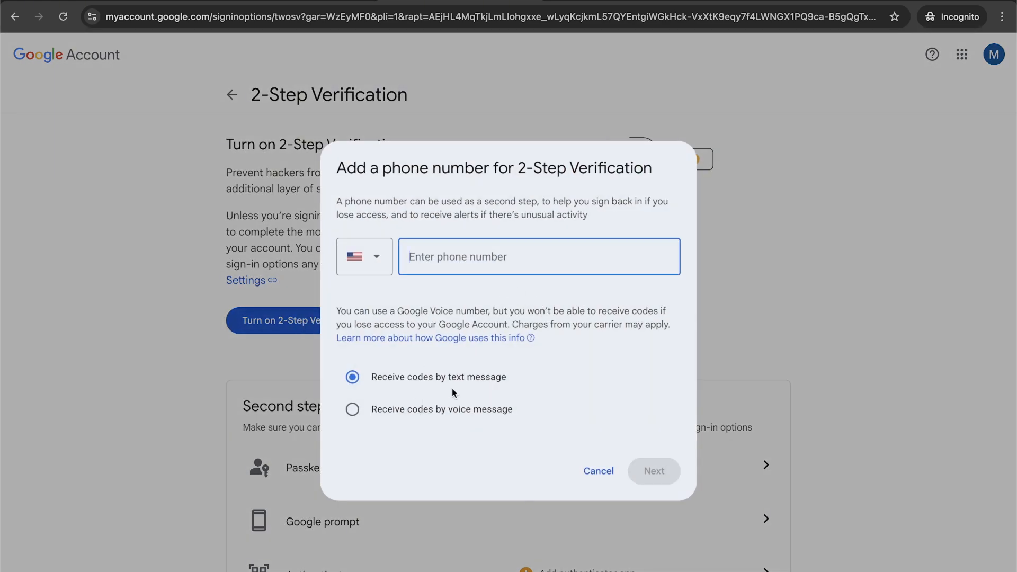
click(654, 470)
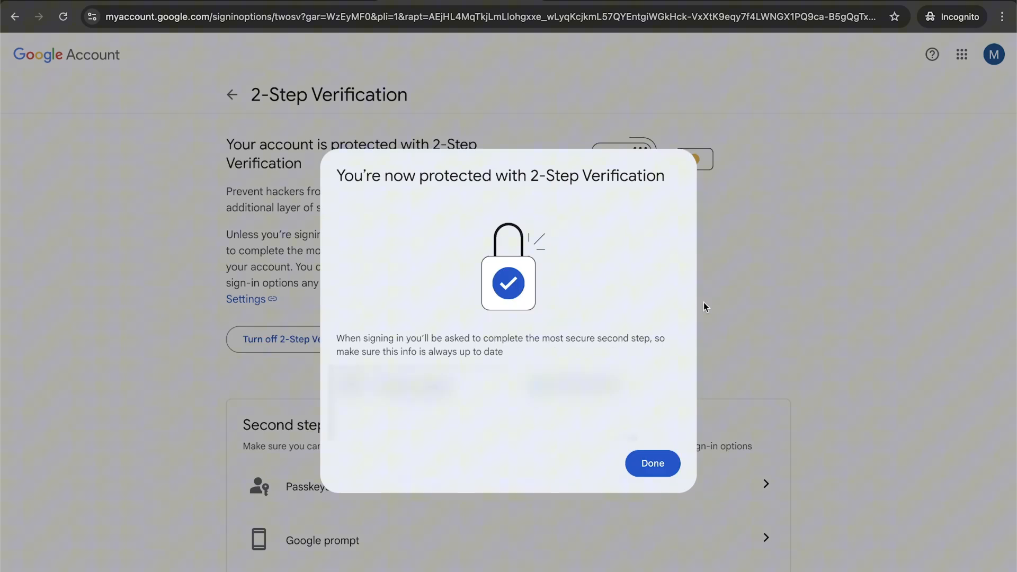
click(653, 464)
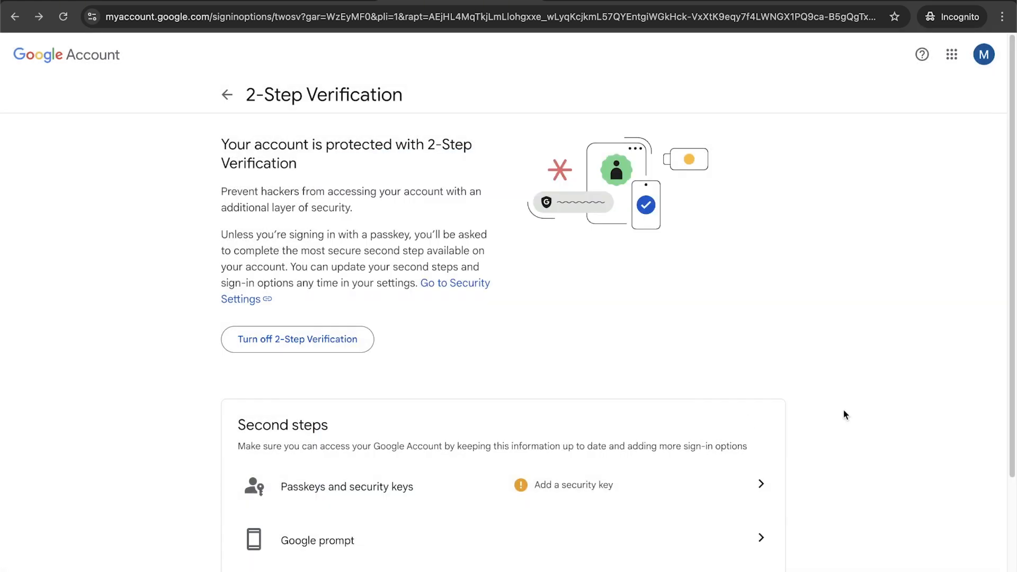
scroll(down, 3)
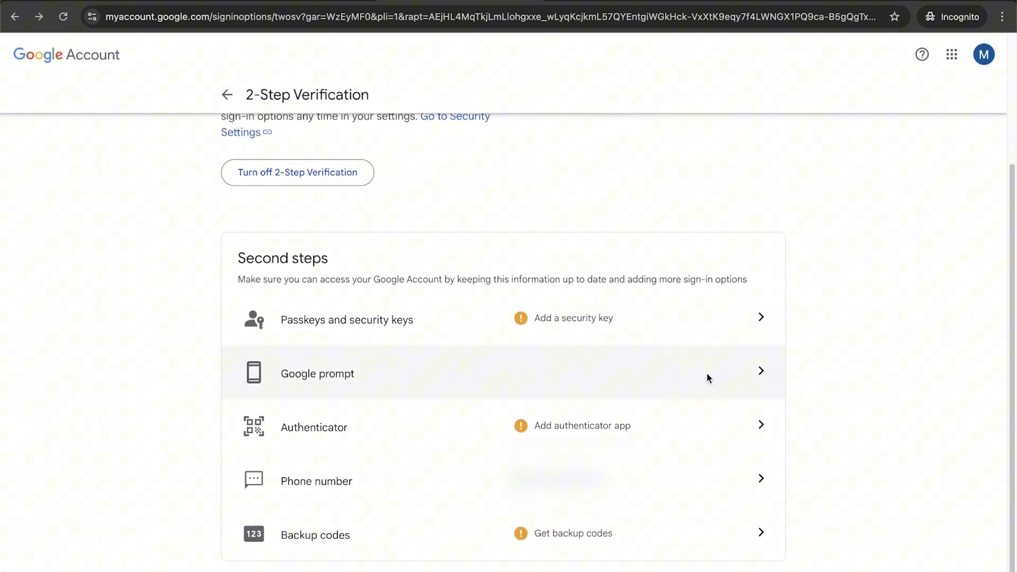
mouse_move(413, 437)
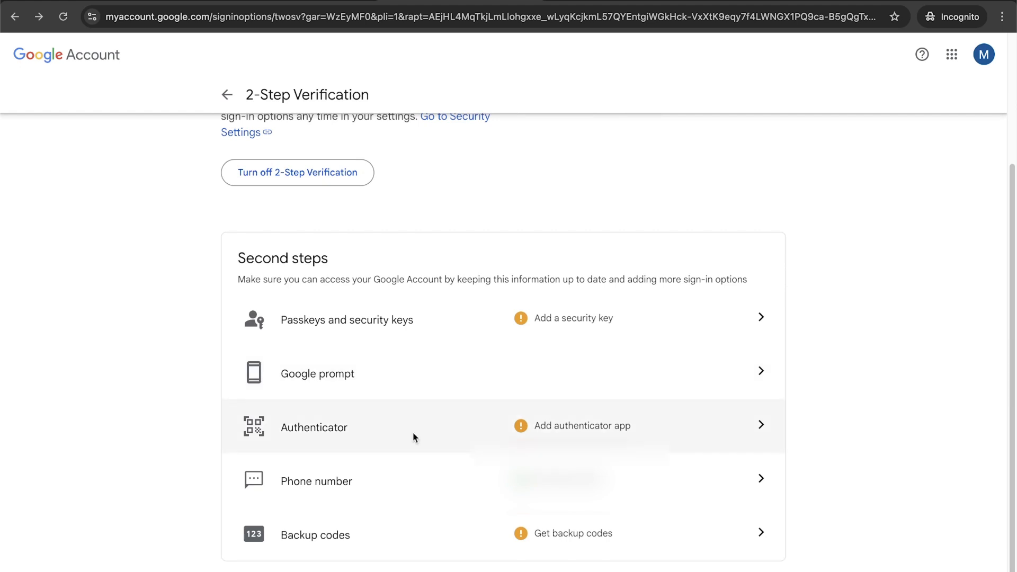
mouse_move(403, 482)
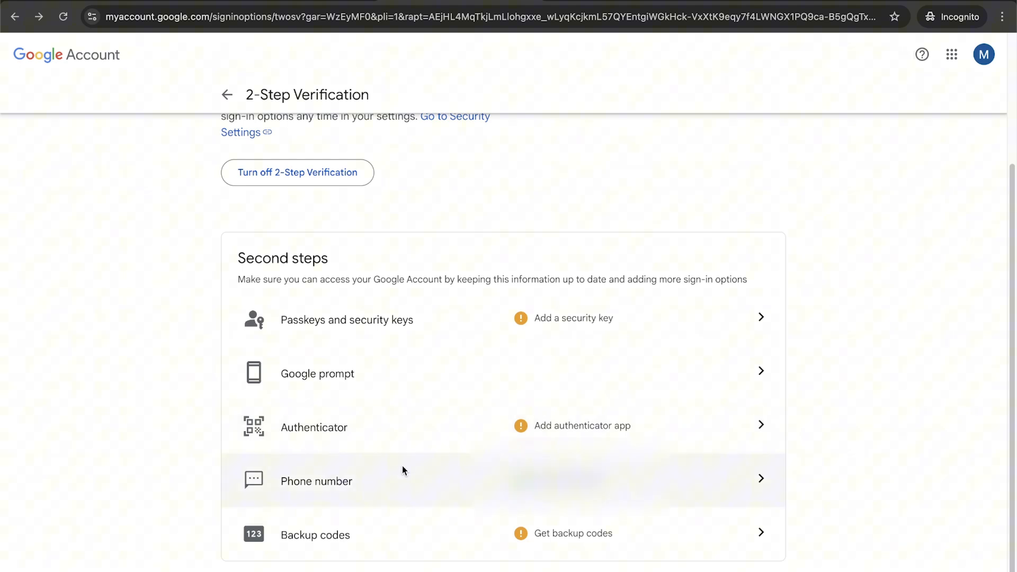
mouse_move(406, 486)
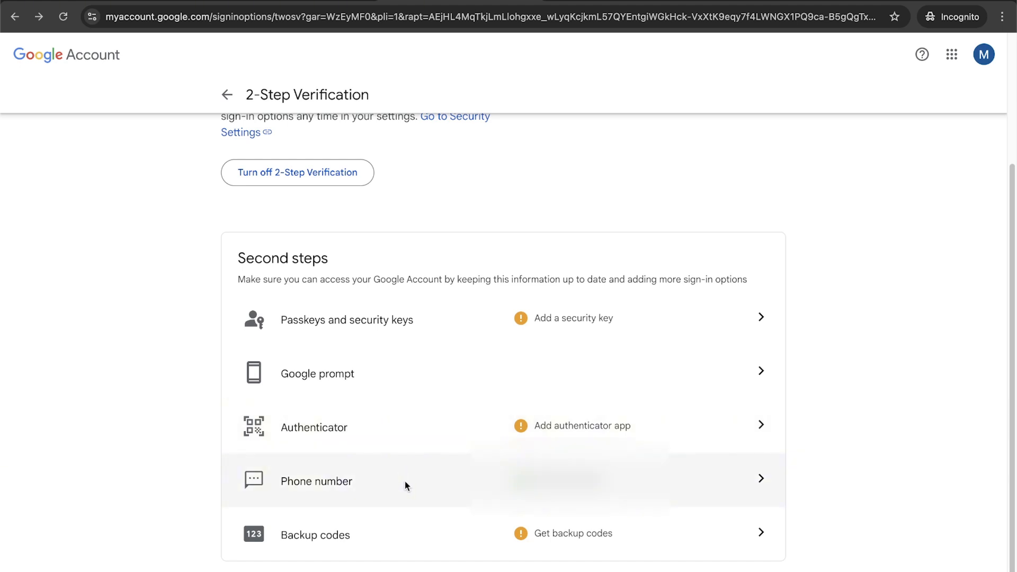
mouse_move(401, 532)
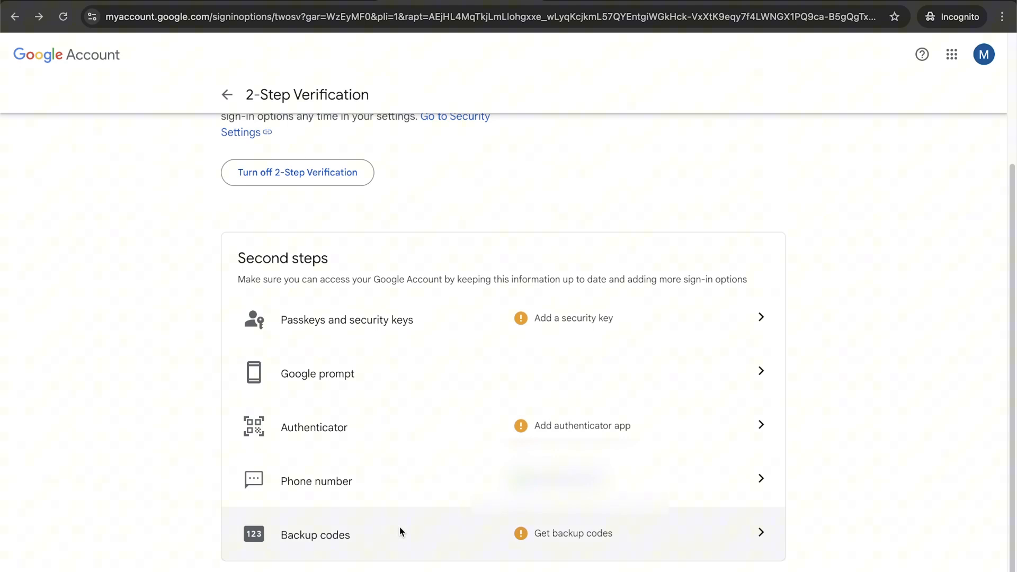
mouse_move(365, 330)
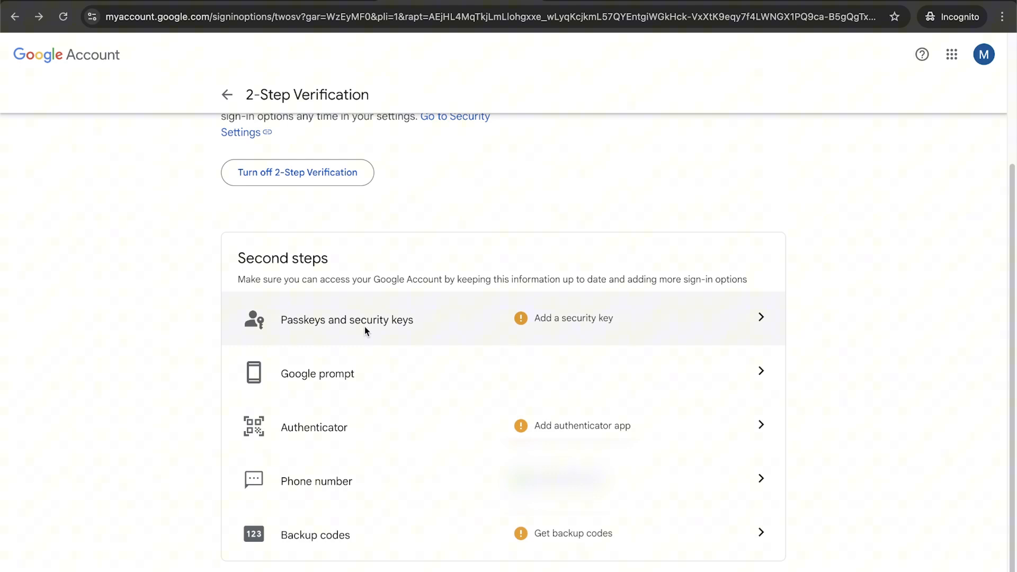
mouse_move(655, 345)
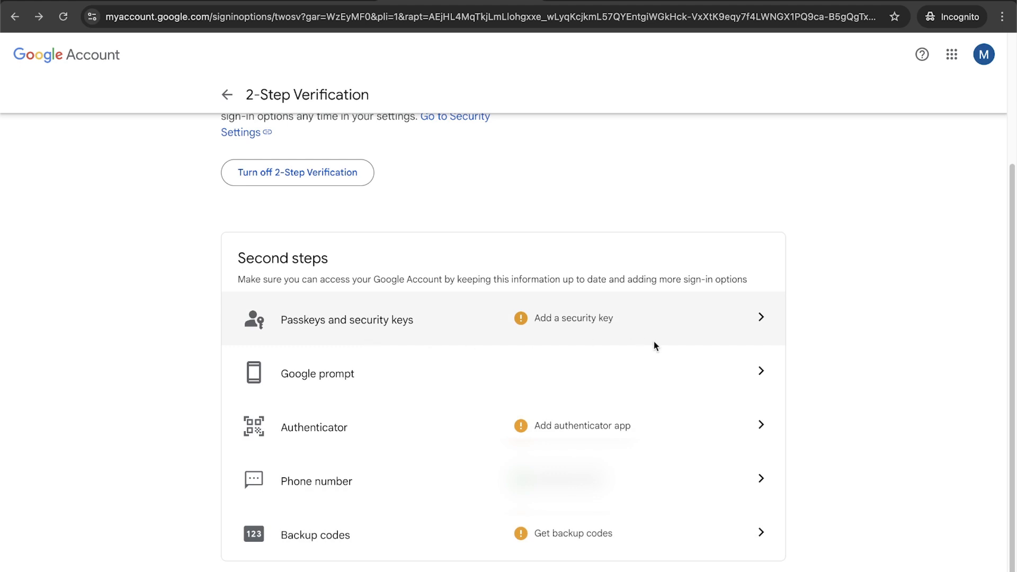
mouse_move(956, 367)
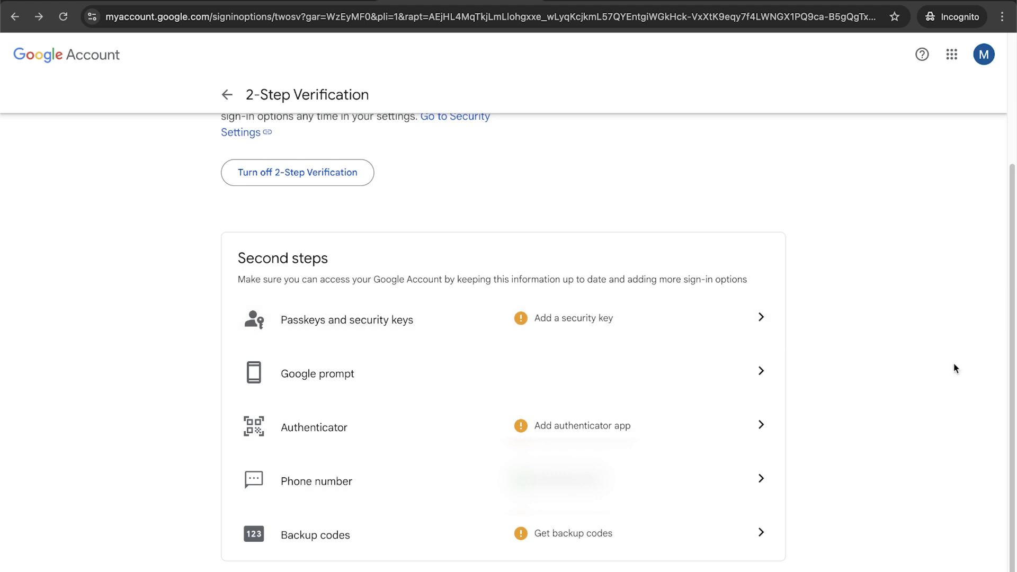
scroll(up, 3)
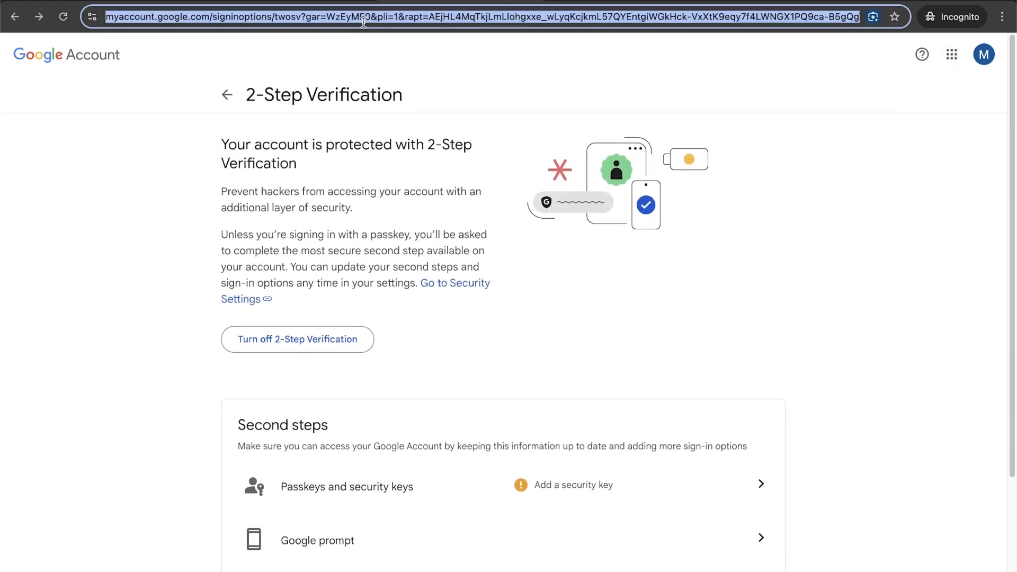
- Go to admin.google.com and show the Directory's Users list
text(admin.googl)
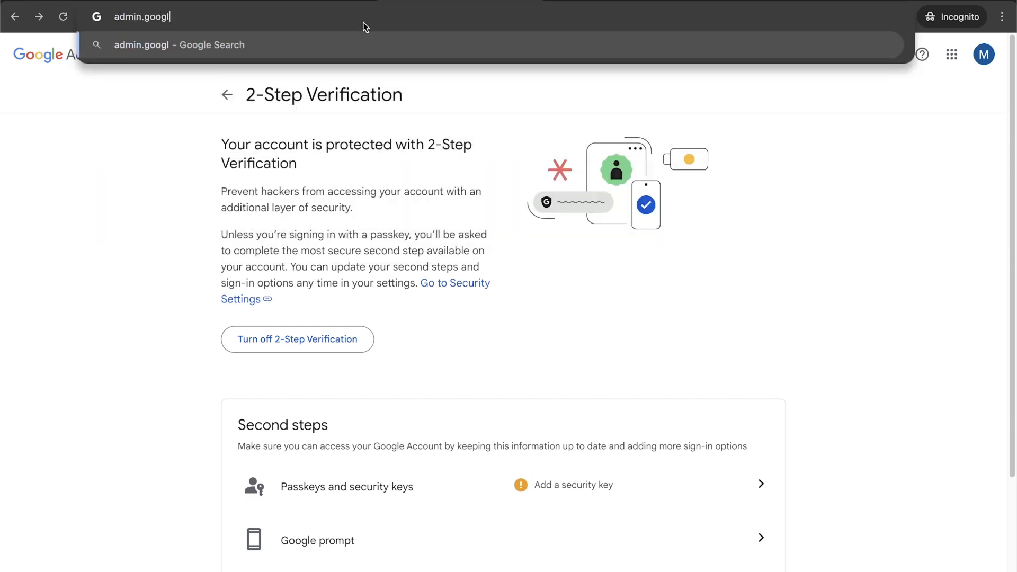
key(Return)
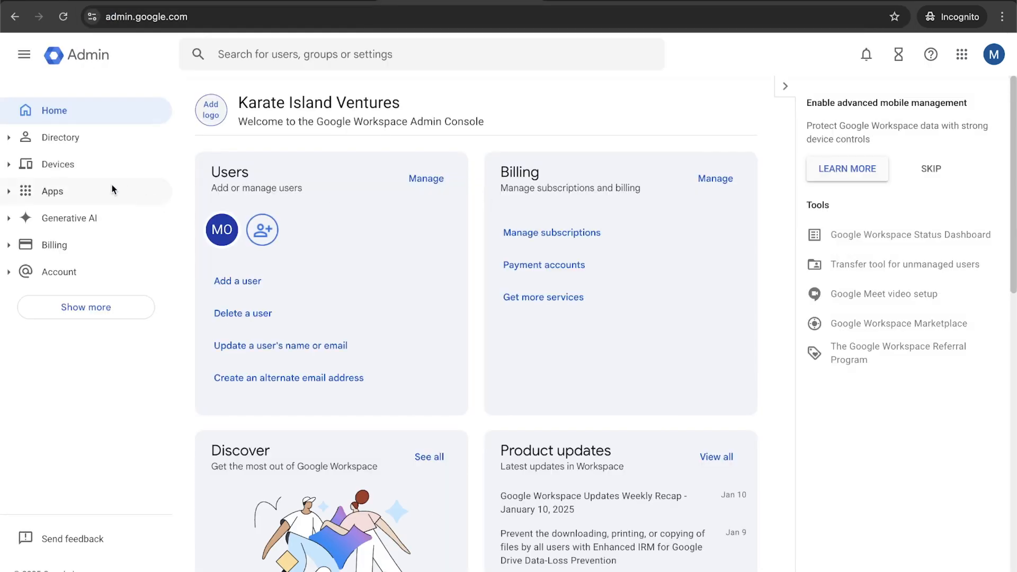
mouse_move(108, 126)
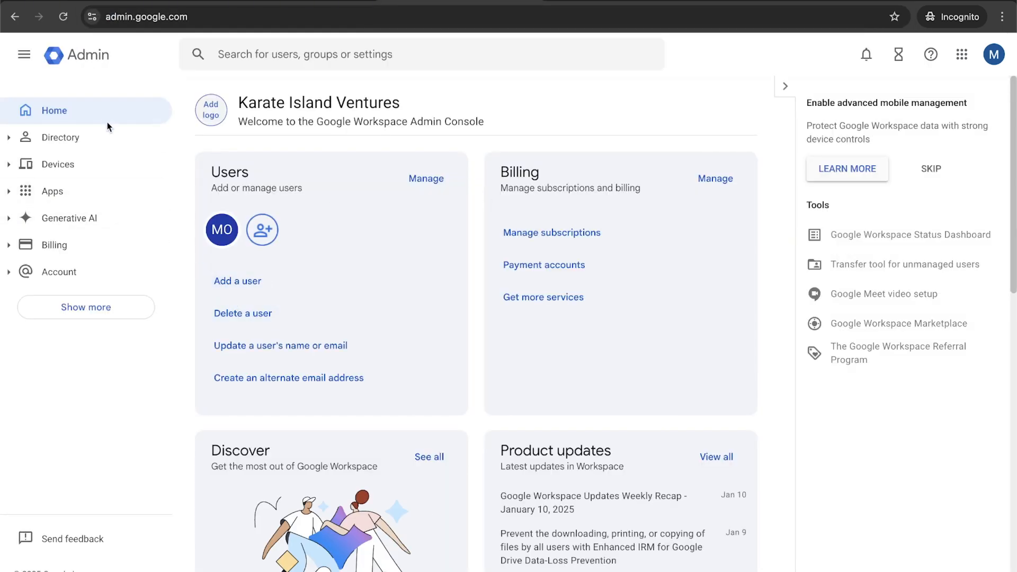
click(63, 137)
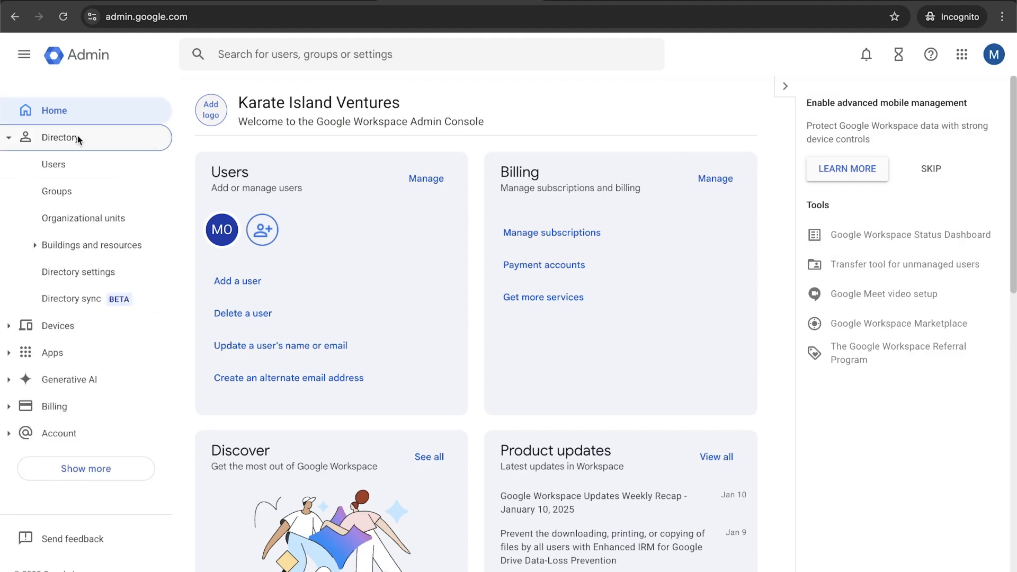
click(54, 165)
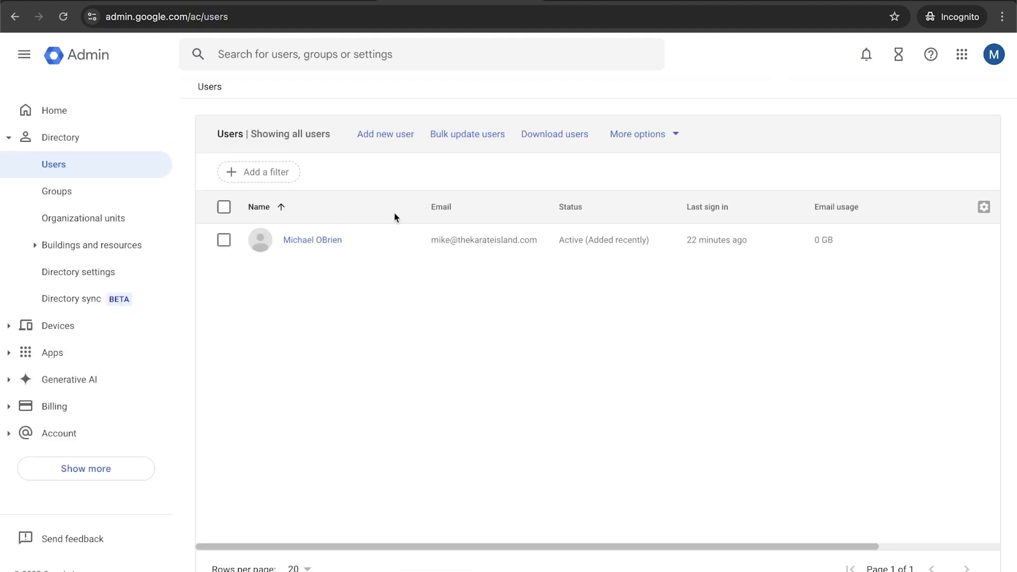
mouse_move(314, 249)
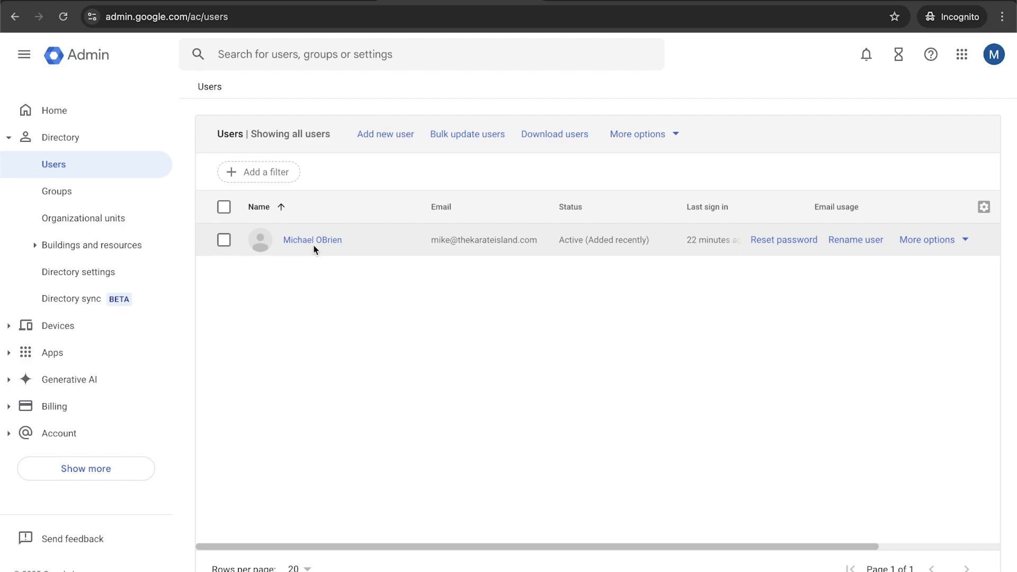
click(312, 240)
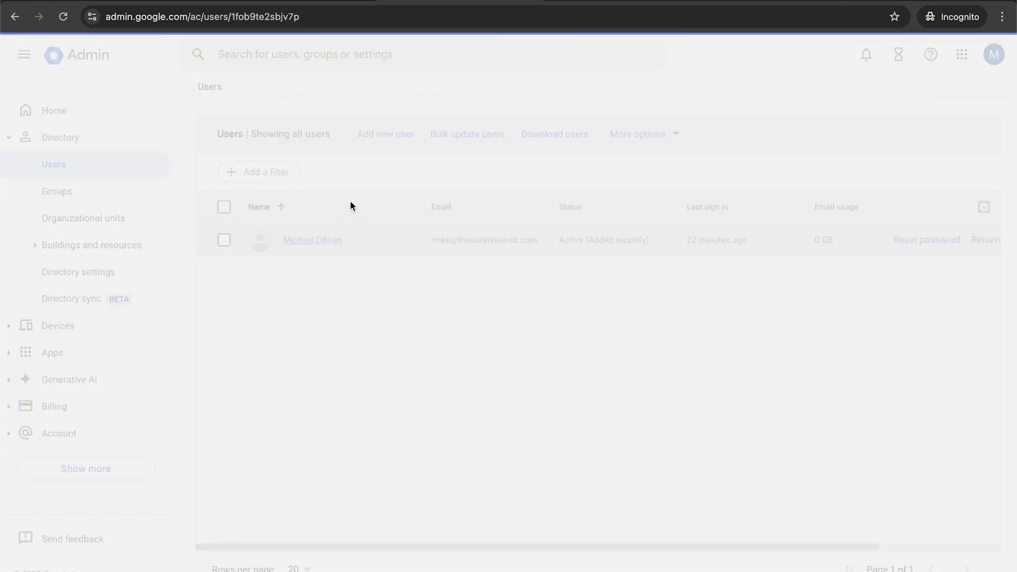
click(311, 241)
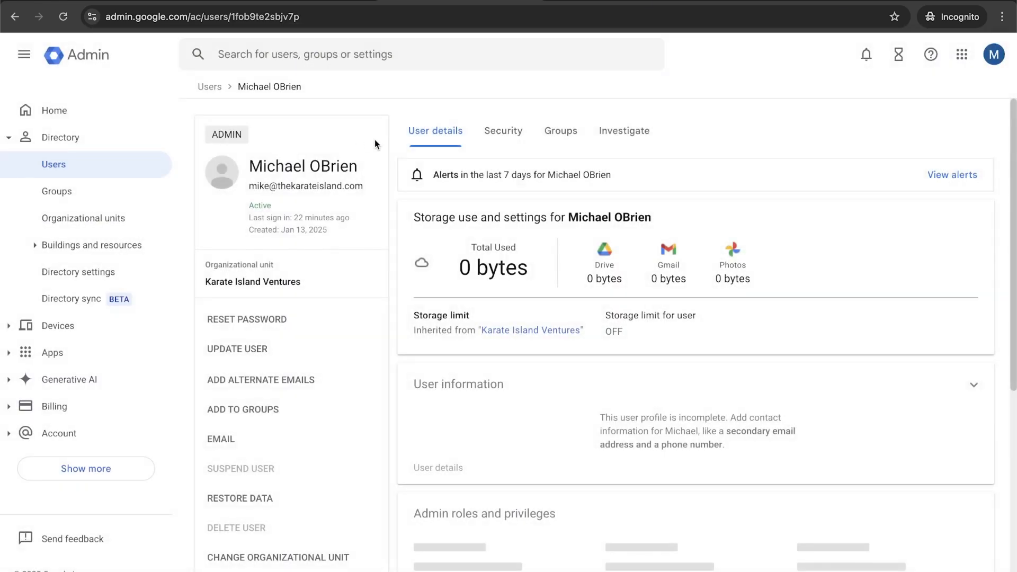
click(503, 130)
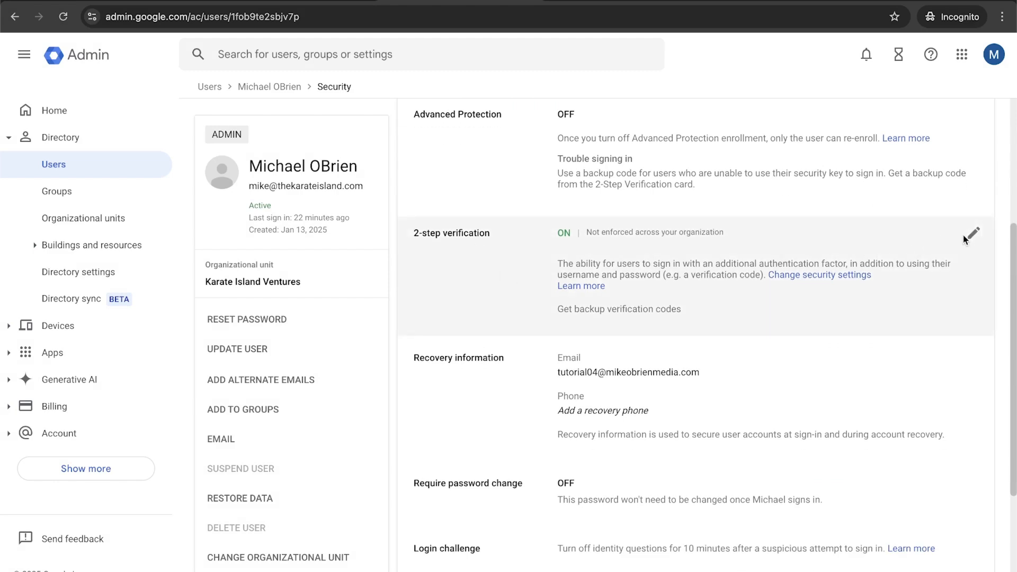
click(972, 233)
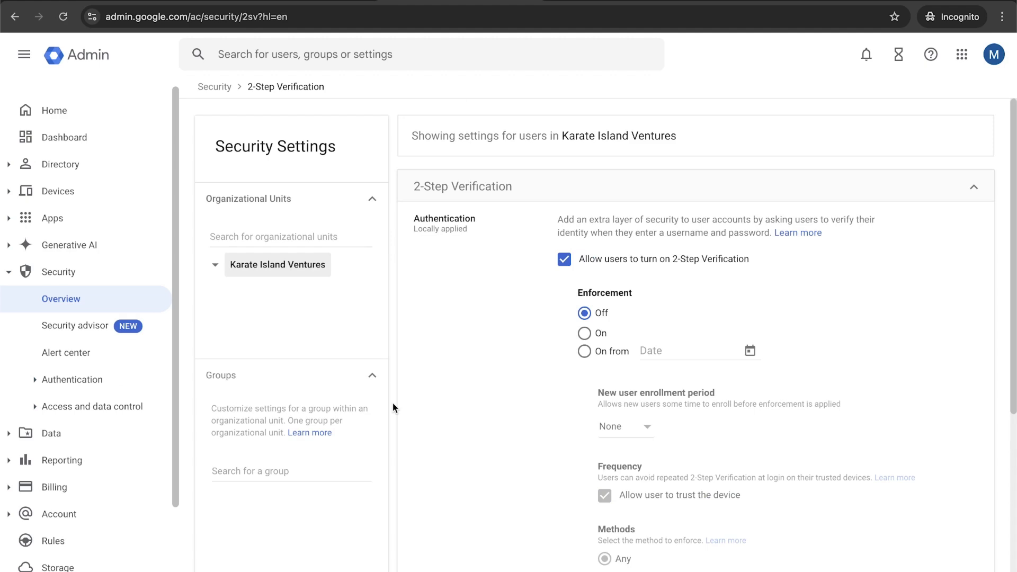
mouse_move(518, 327)
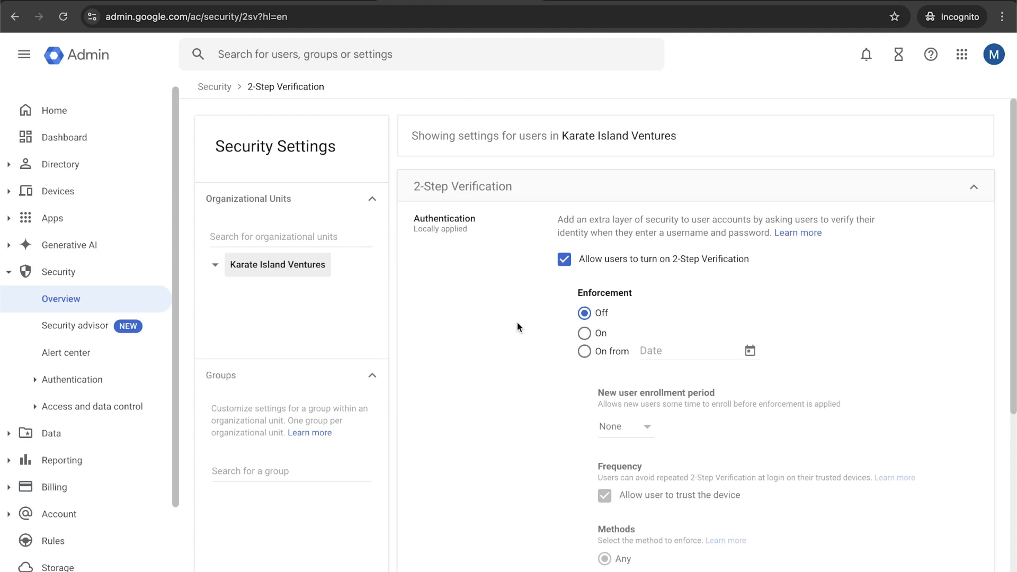
mouse_move(591, 285)
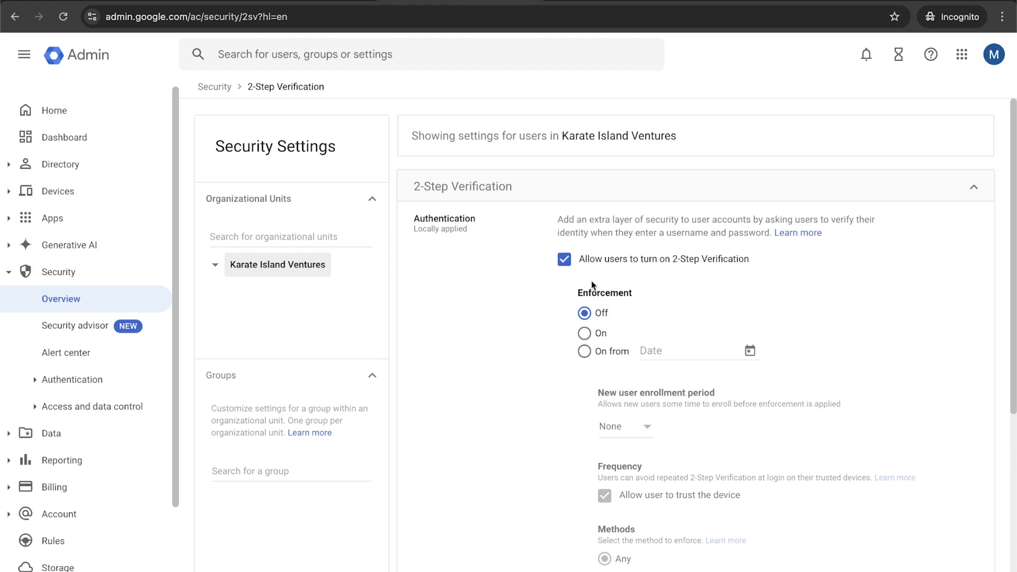
mouse_move(606, 336)
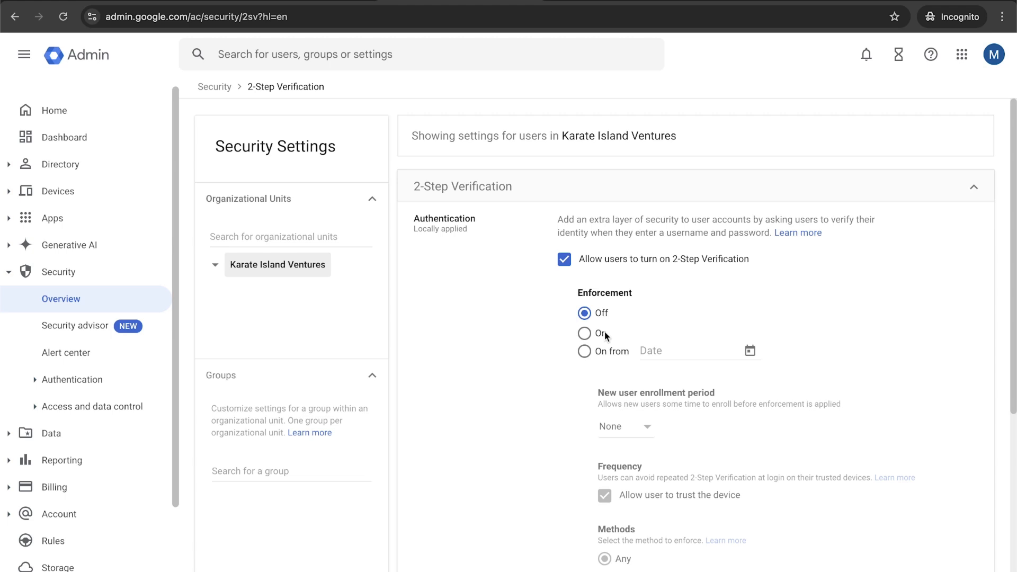
- Set 2-Step Verification Enforcement to On and review the methods and security code options
scroll(down, 3)
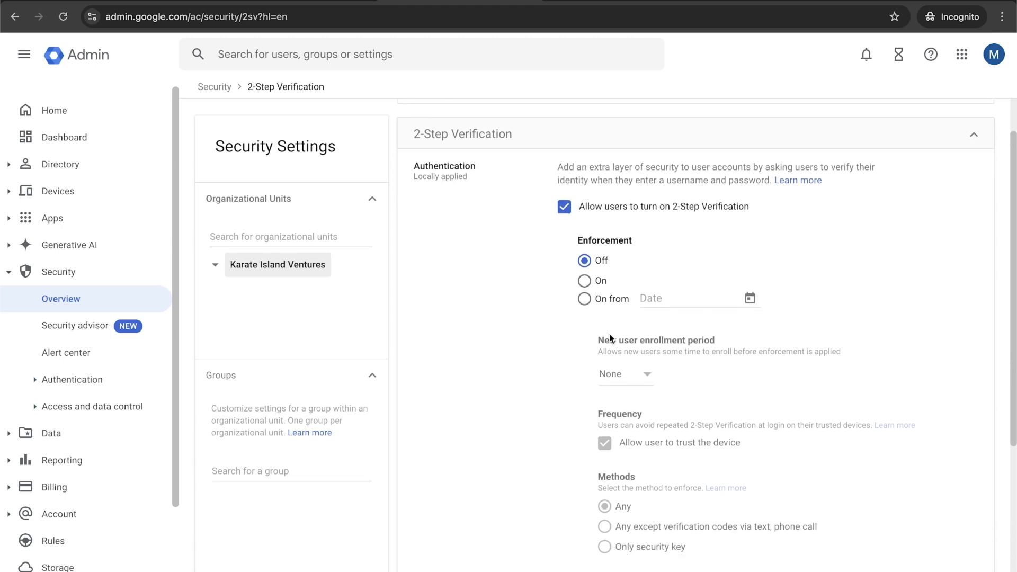
click(584, 280)
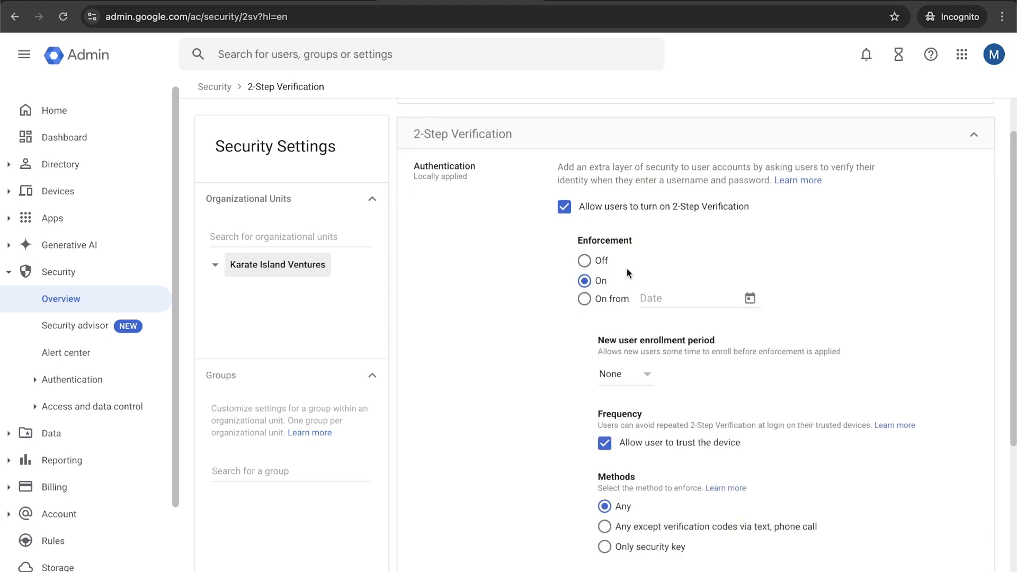
scroll(down, 3)
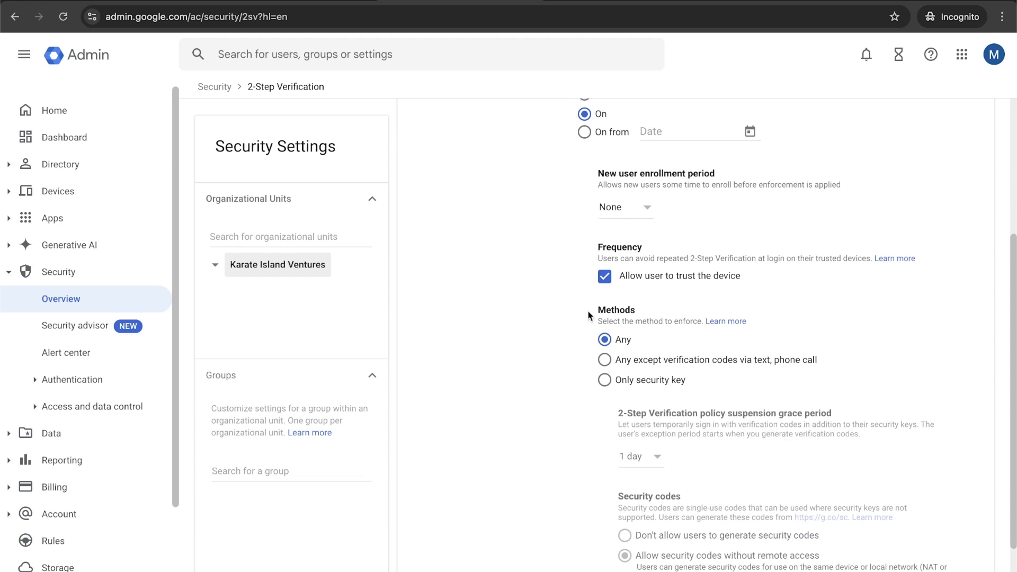
mouse_move(540, 311)
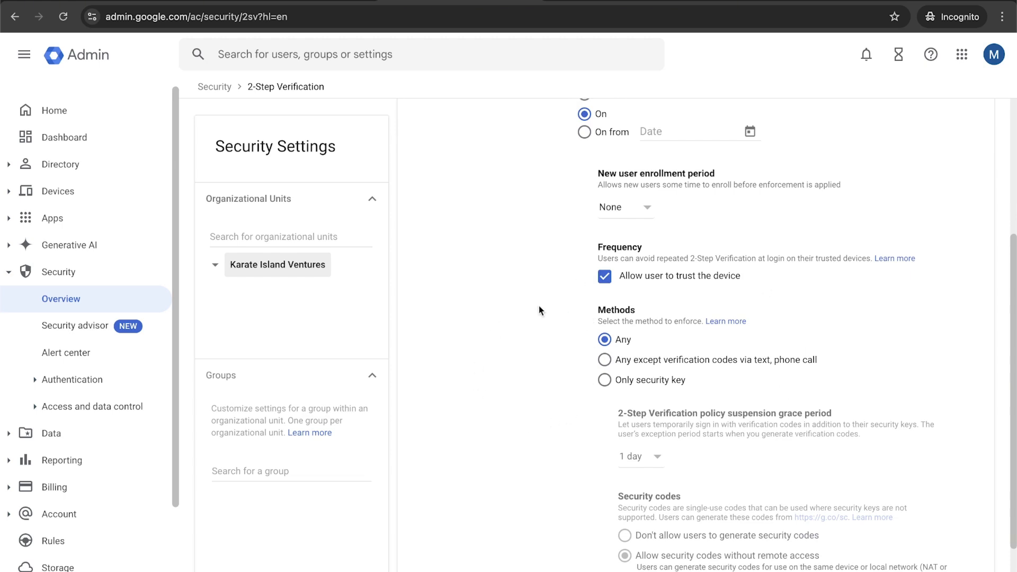
mouse_move(608, 291)
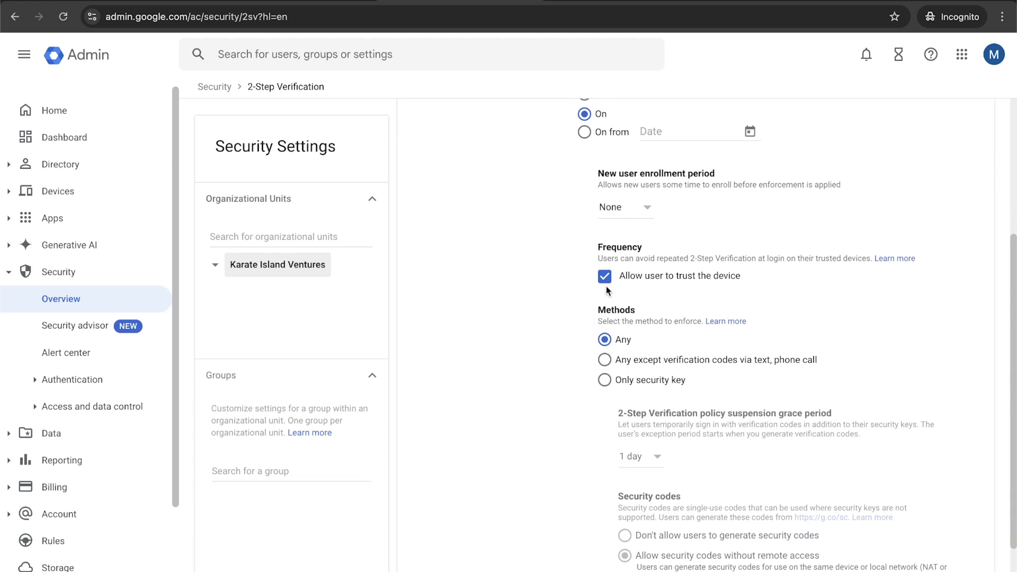
scroll(down, 3)
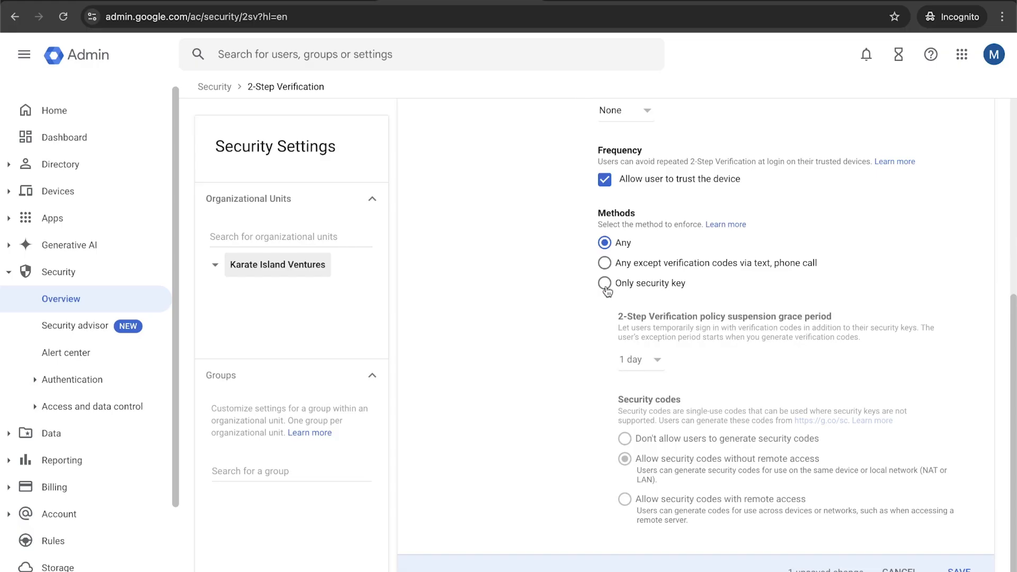